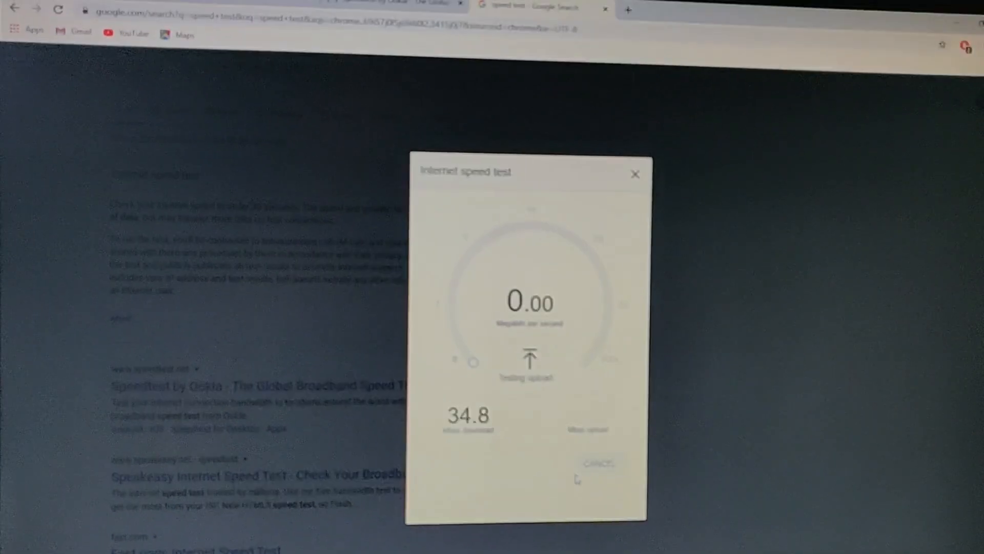
# - Watch Google's speed test report a 34.8 Mbps download before the upload test
pyautogui.click(596, 463)
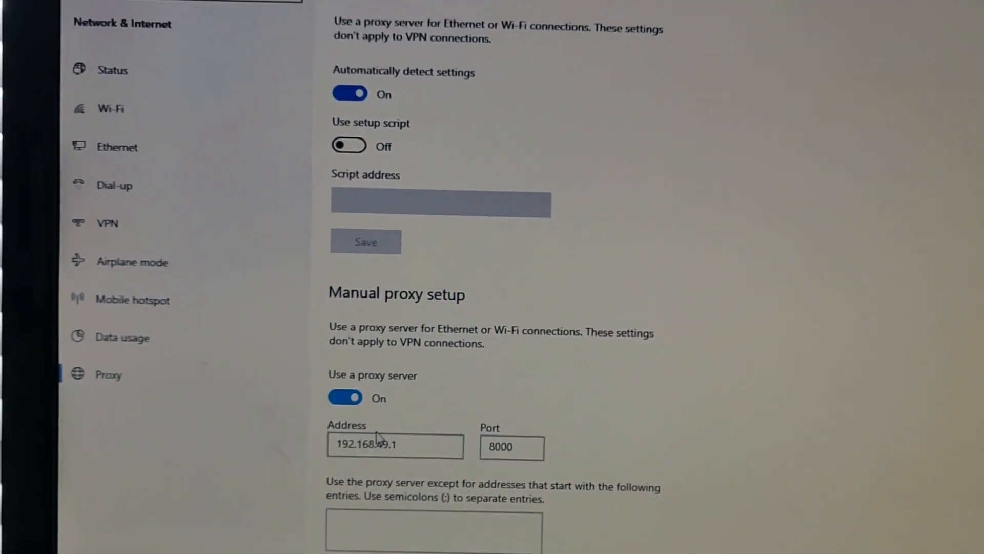
# - Scroll to Manual proxy setup showing 192.168.49.1 on port 8000 enabled
pyautogui.scroll(-3)
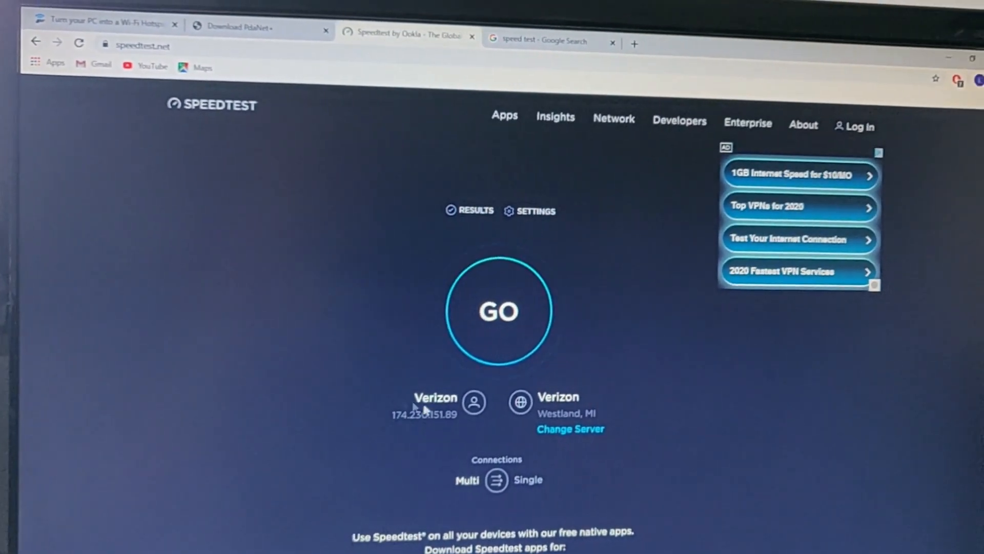
# - Bring up speedtest.net with the GO button ready on a Verizon server
pyautogui.click(498, 311)
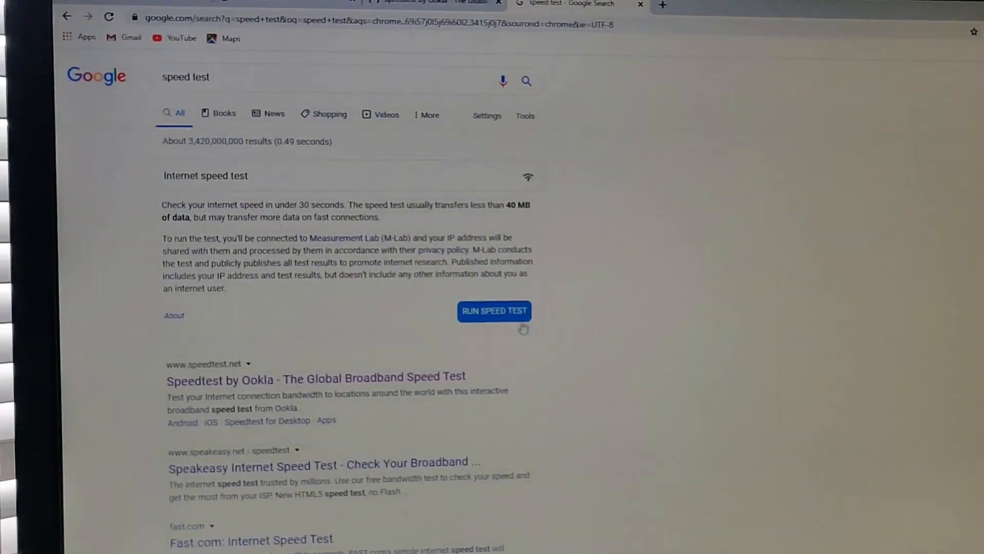
# - Run Google's internet speed test from the 'speed test' search results
pyautogui.click(494, 311)
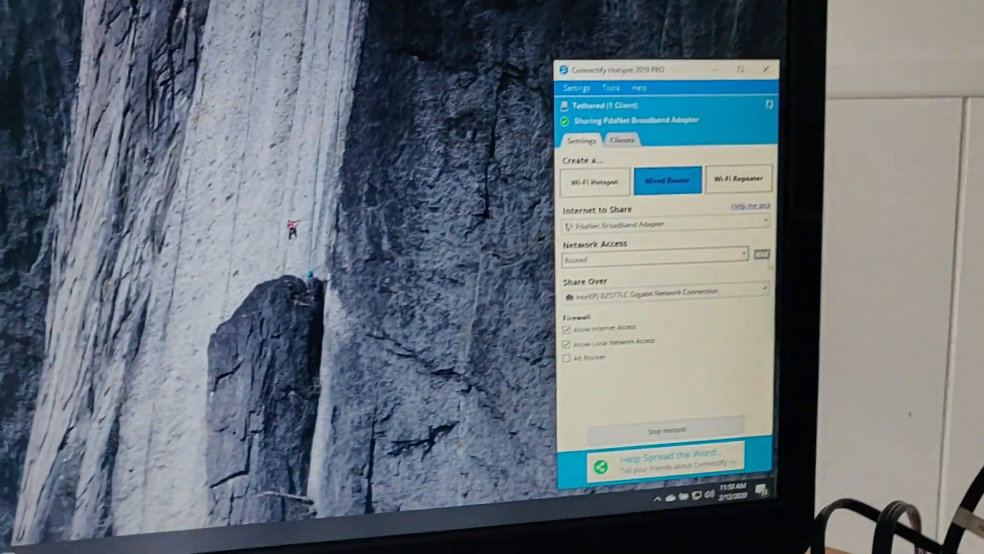
pyautogui.moveTo(688, 191)
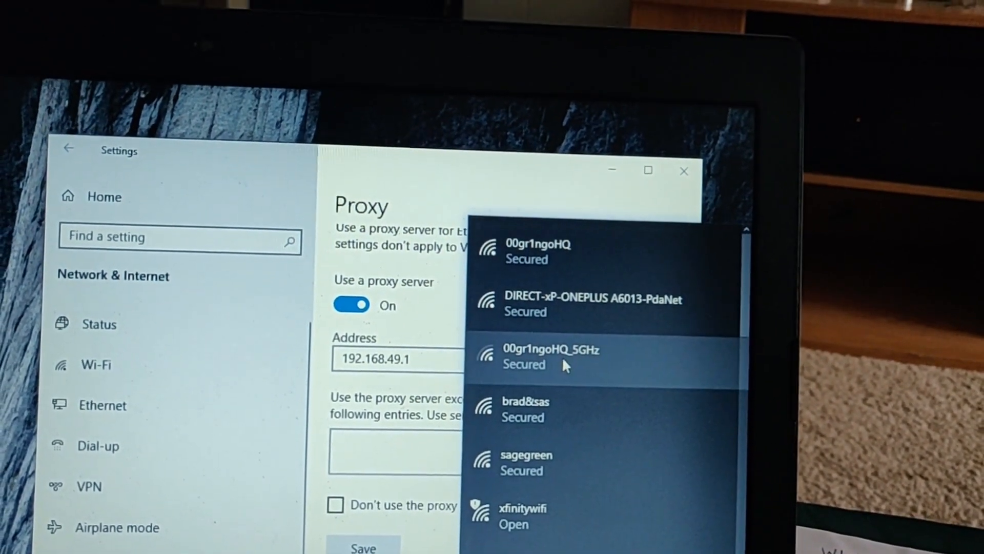
# - Select the 00gr1ngoHQ_5GHz network in the Wi-Fi flyout to reveal Connect
pyautogui.click(565, 356)
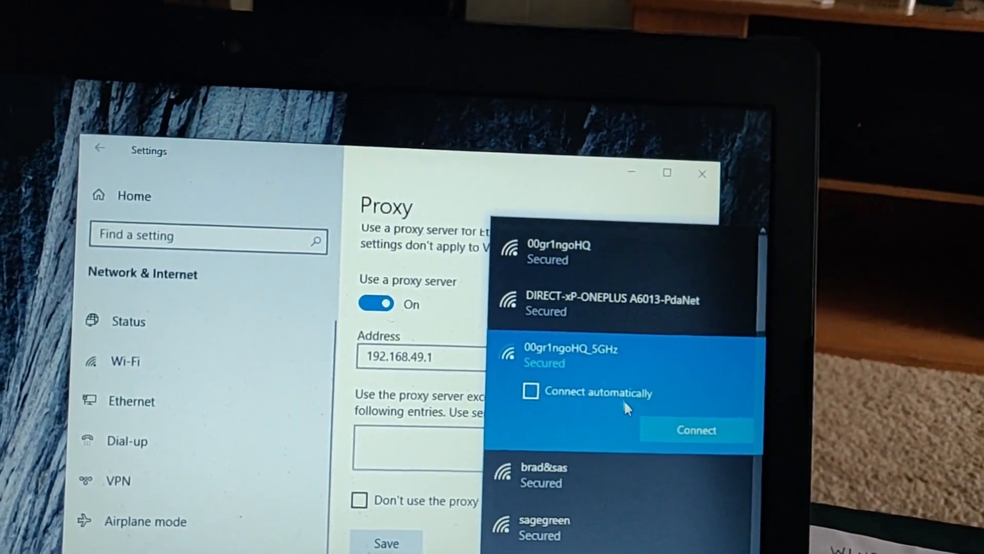
pyautogui.click(696, 430)
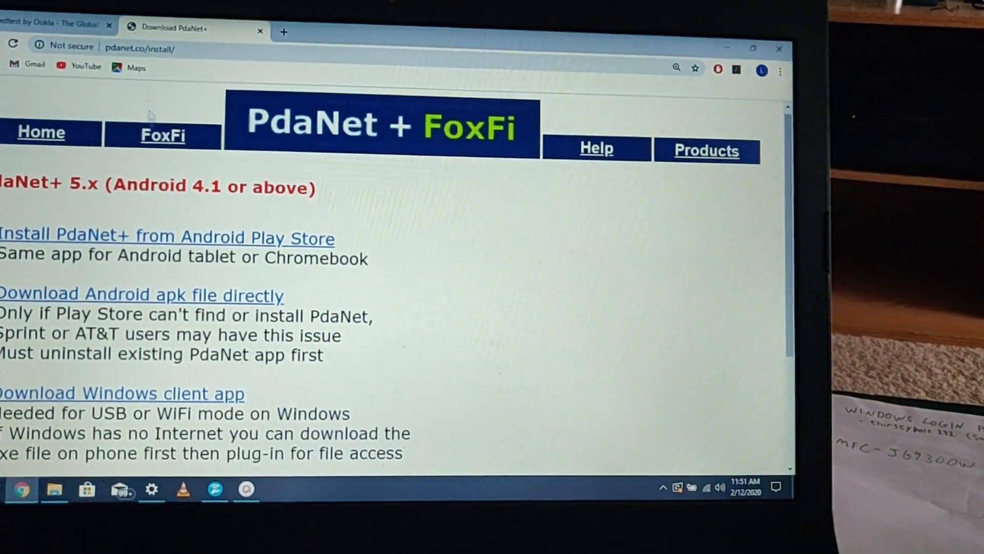
# - Switch to the Download PdaNet+ tab showing Android and Windows client downloads
pyautogui.click(56, 24)
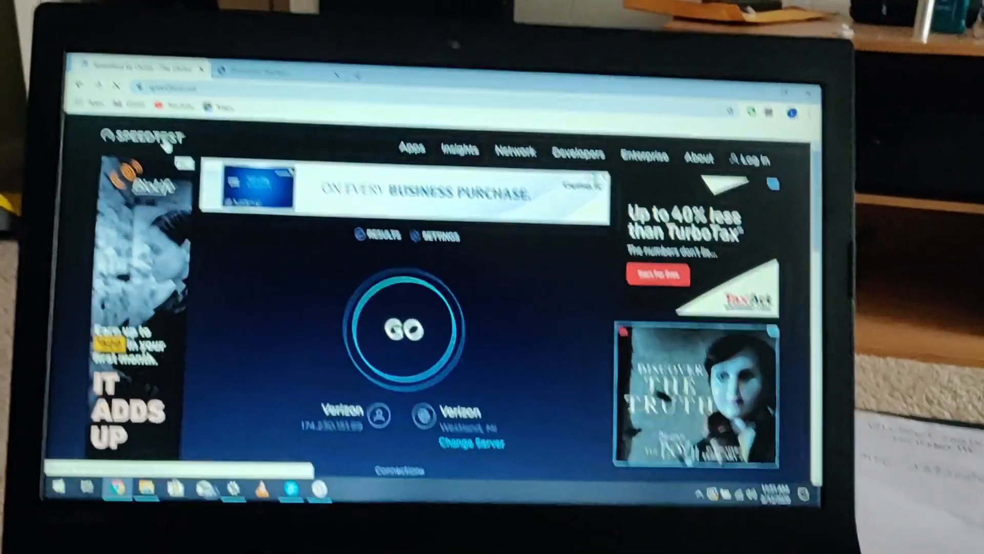
# - Run a Verizon speed test: 30 ms ping, 67.69 Mbps down, 45.25 Mbps up
pyautogui.click(405, 330)
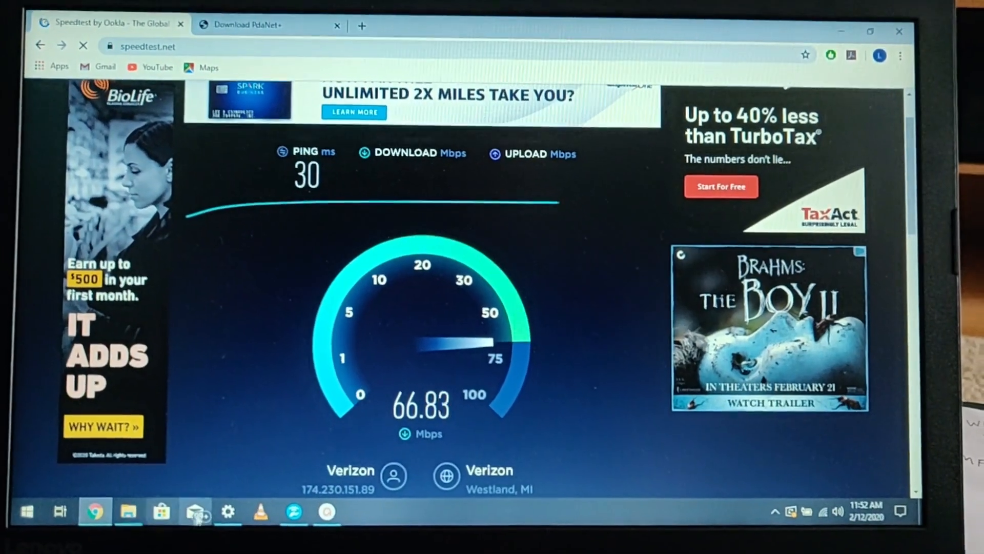
pyautogui.click(227, 510)
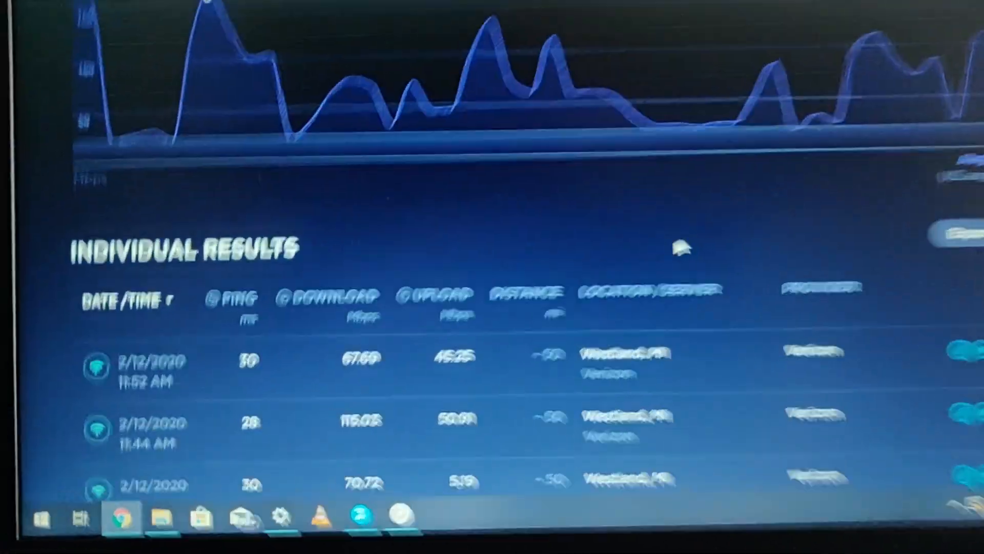
# - Scroll Individual Results, showing downloads of 115.03 and 114.58 Mbps and older servers
pyautogui.scroll(-3)
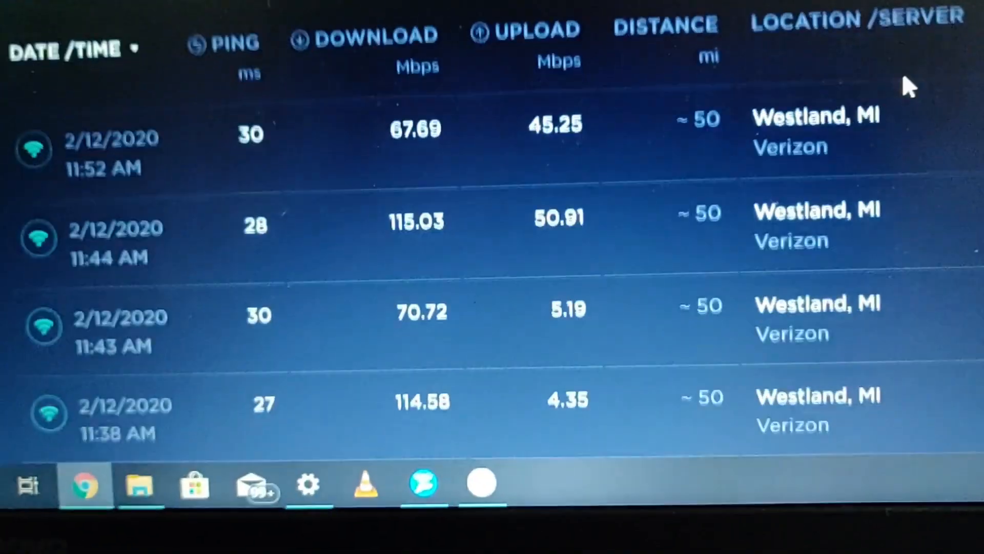
pyautogui.scroll(-3)
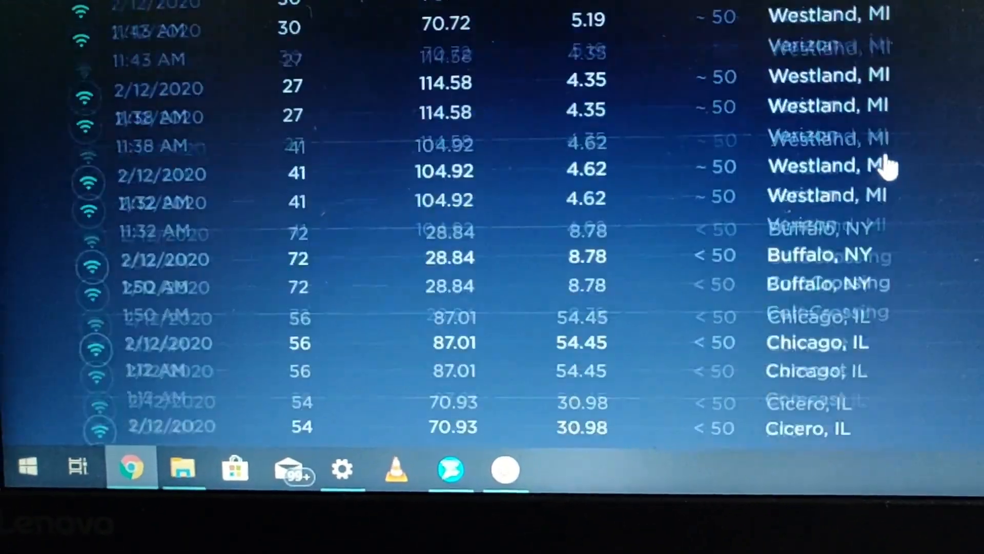